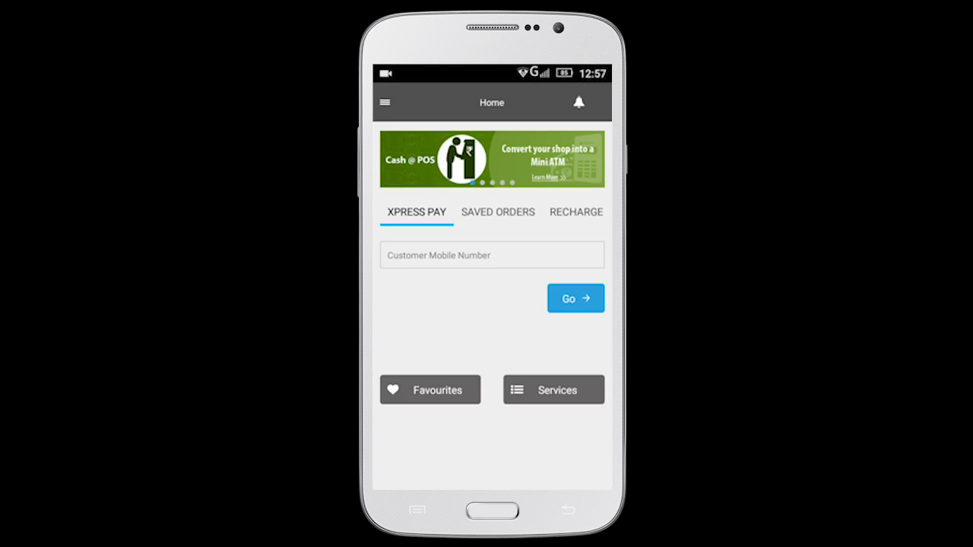
Step: Bring up the Services screen with the customer's mobile number filled in
click(553, 389)
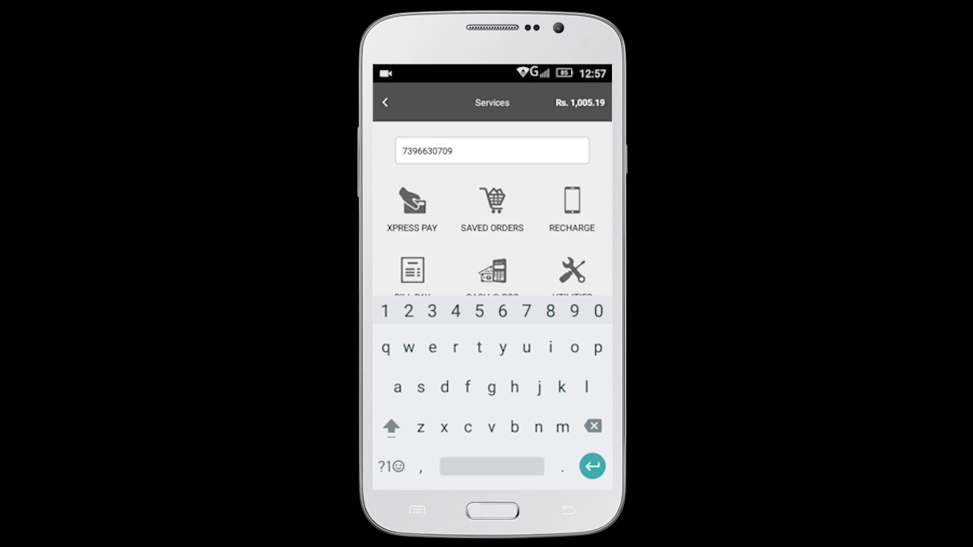
Step: Start an Xpress Pay order for the customer, named Vijay
click(410, 205)
text(Vijay)
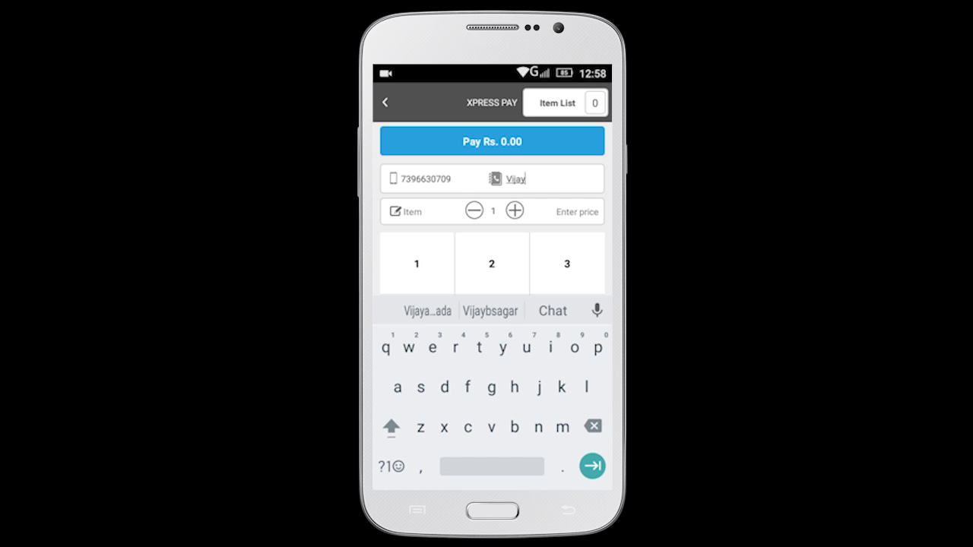
Step: Enter Apple as the item with quantity 10, ready for its price entry
text(A)
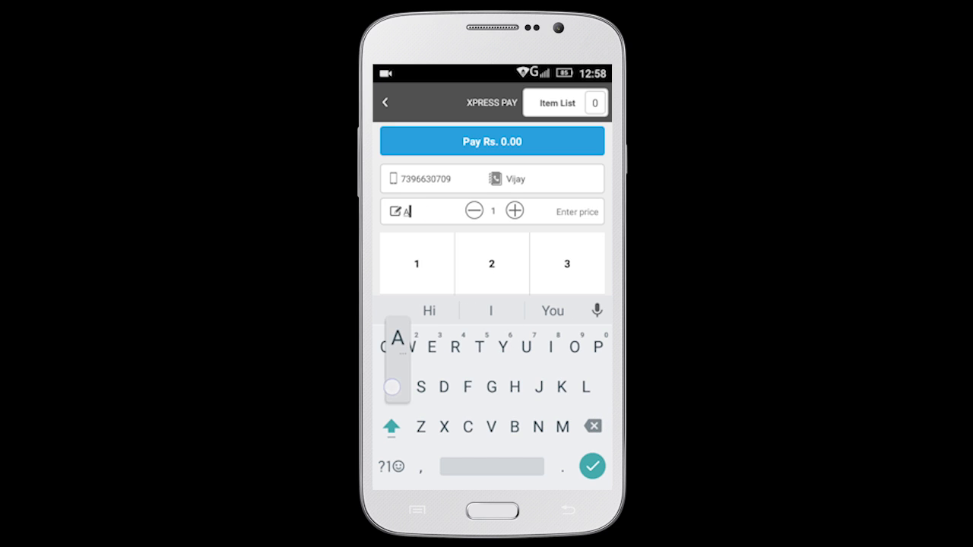
text(ppl)
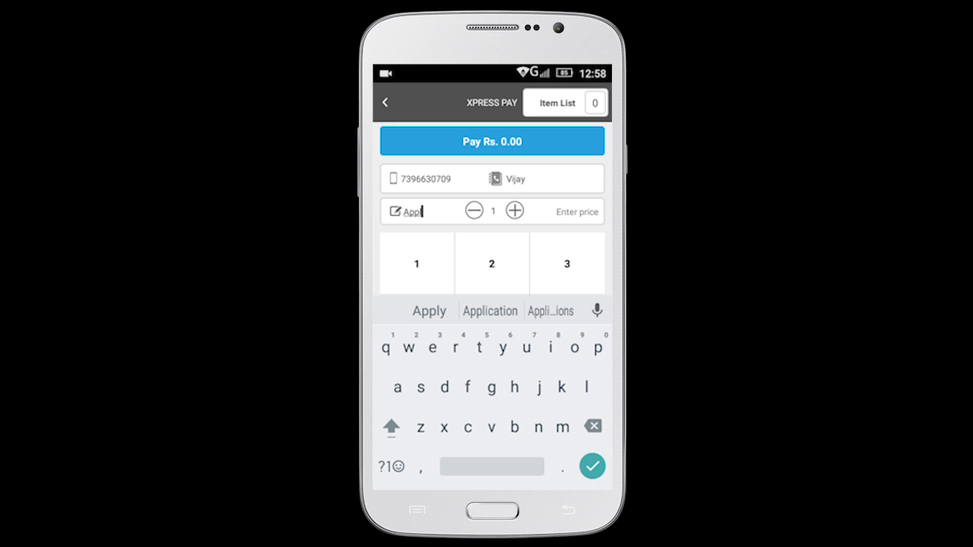
text(e)
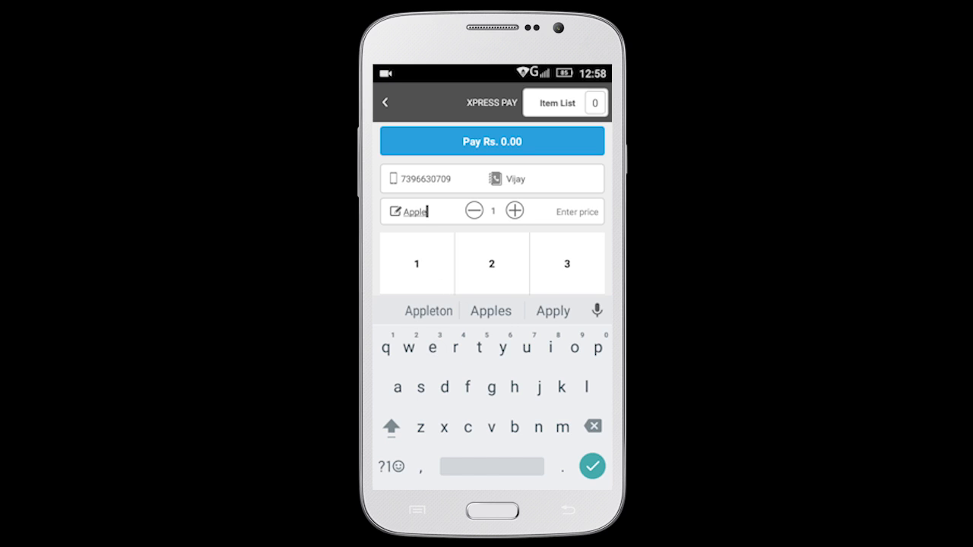
click(514, 211)
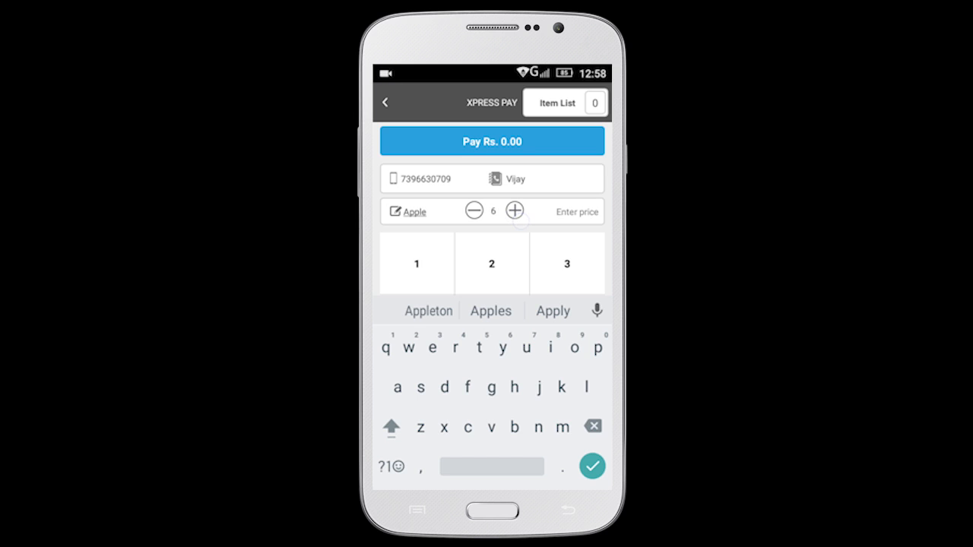
click(514, 210)
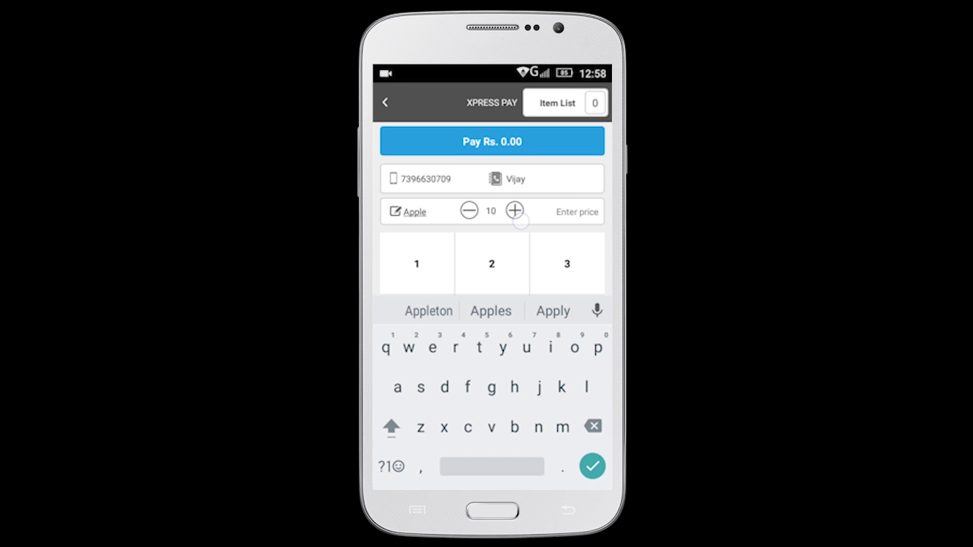
click(576, 211)
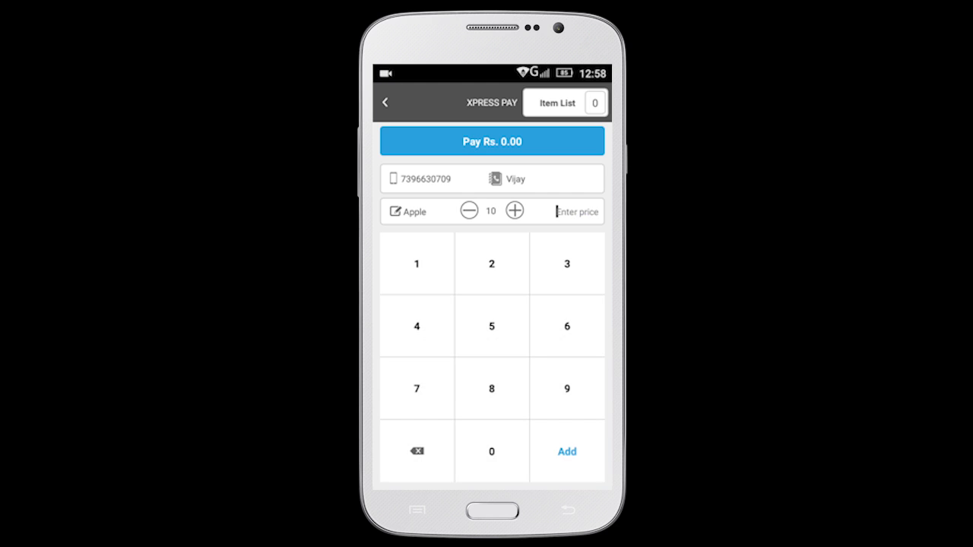
Step: Key in the Apple price as 15.00 on the number pad
click(415, 263)
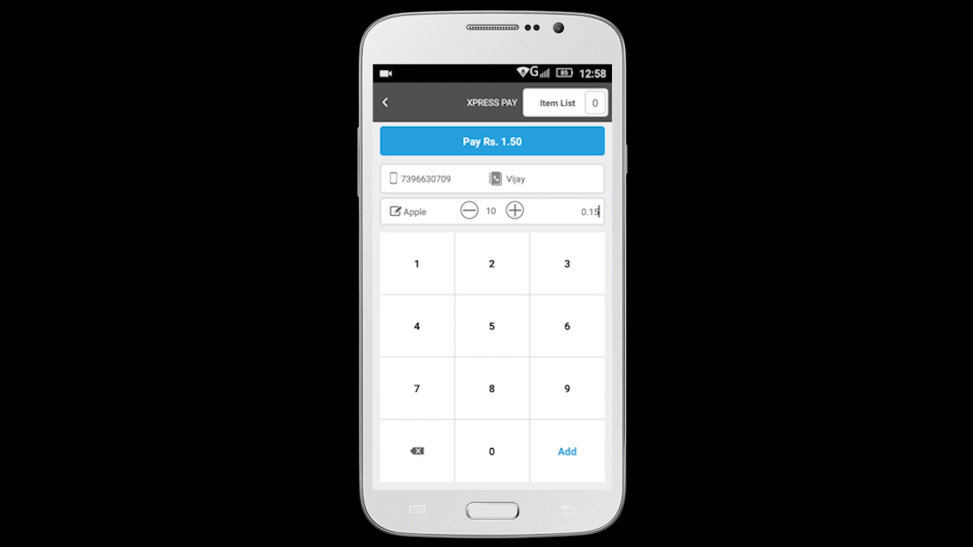
click(491, 451)
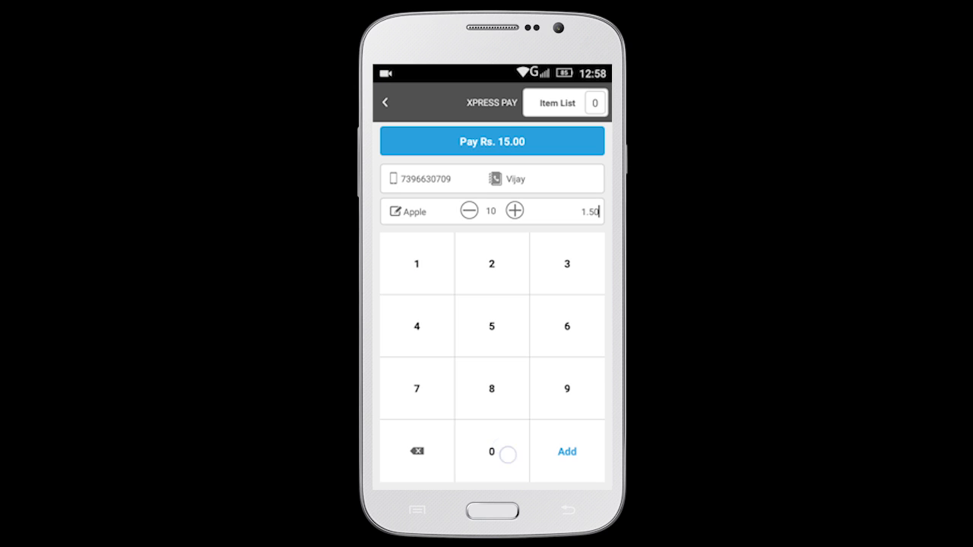
click(566, 451)
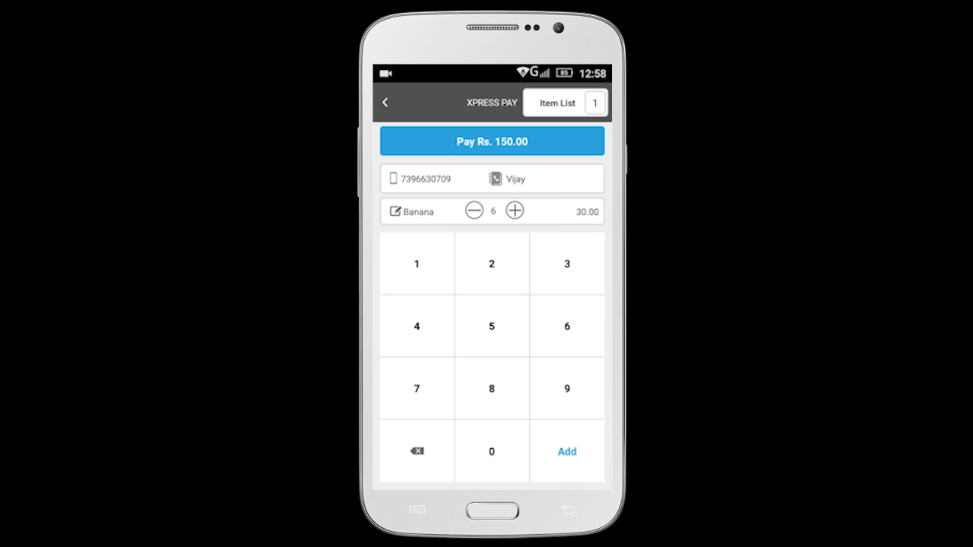
Step: Add Banana and Grapes to the order and view the Item List totalling Rs. 330.60
click(566, 452)
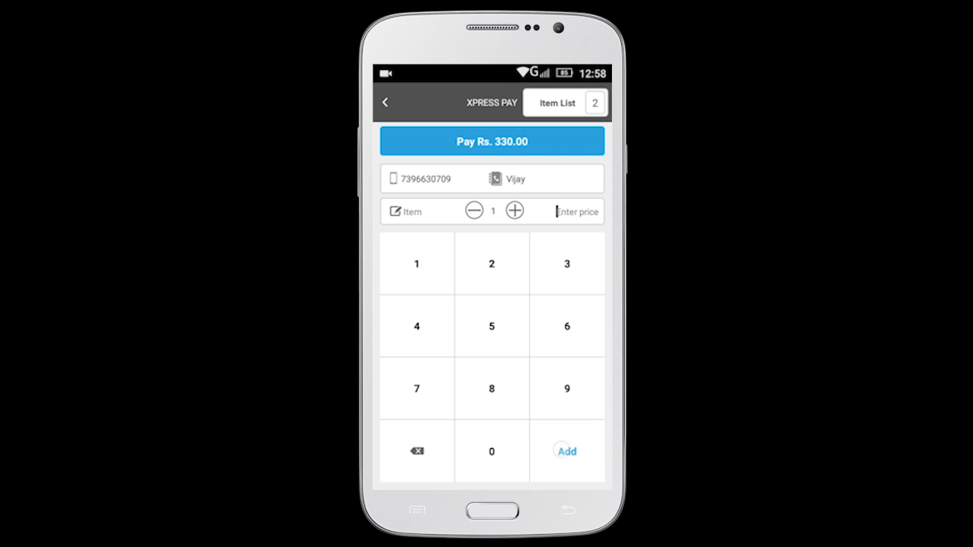
click(566, 452)
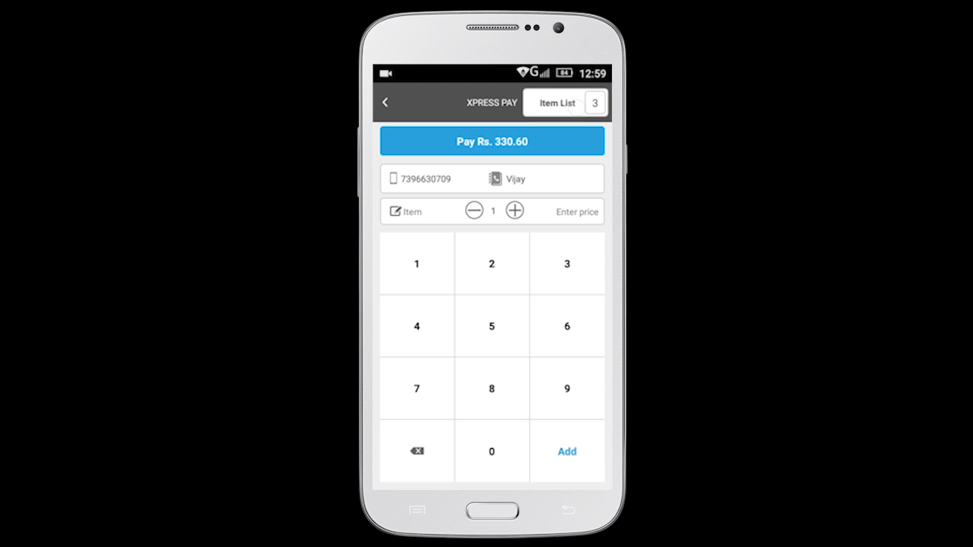
click(564, 103)
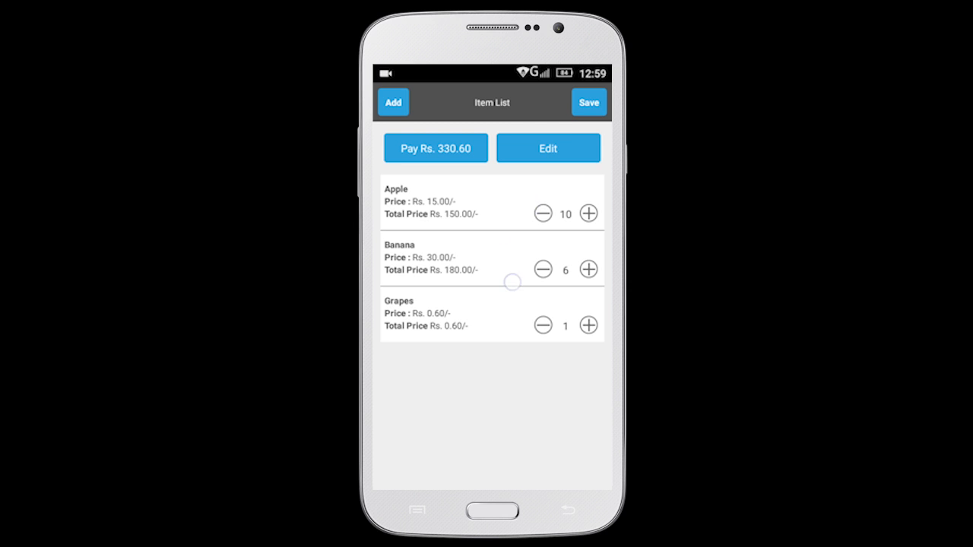
Step: Edit the Item List ticking only Apple, giving a payable total of Rs. 180.60
click(547, 147)
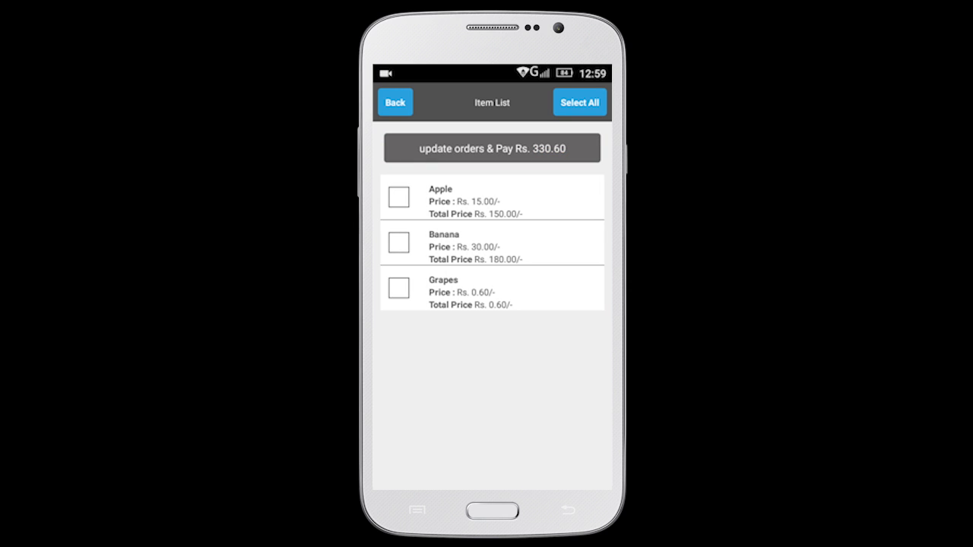
click(398, 196)
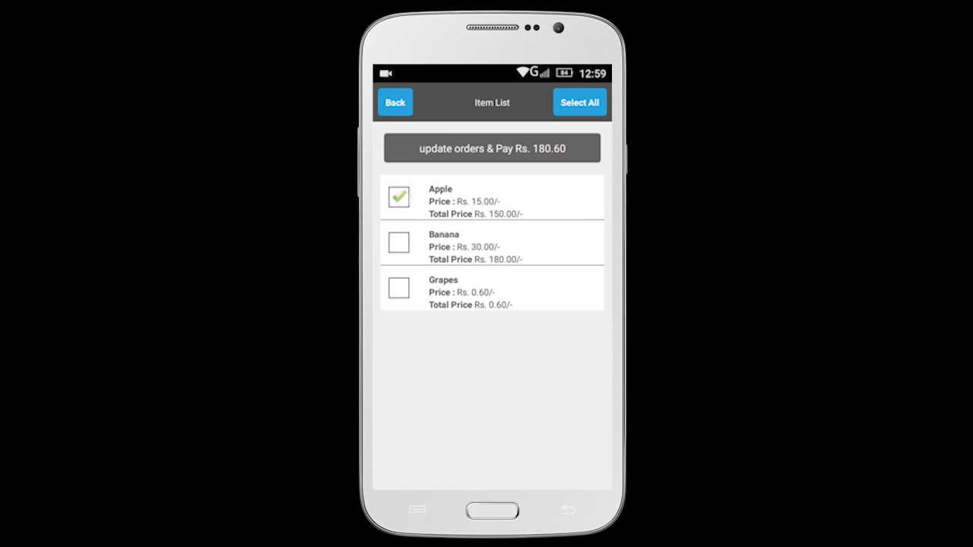
click(398, 241)
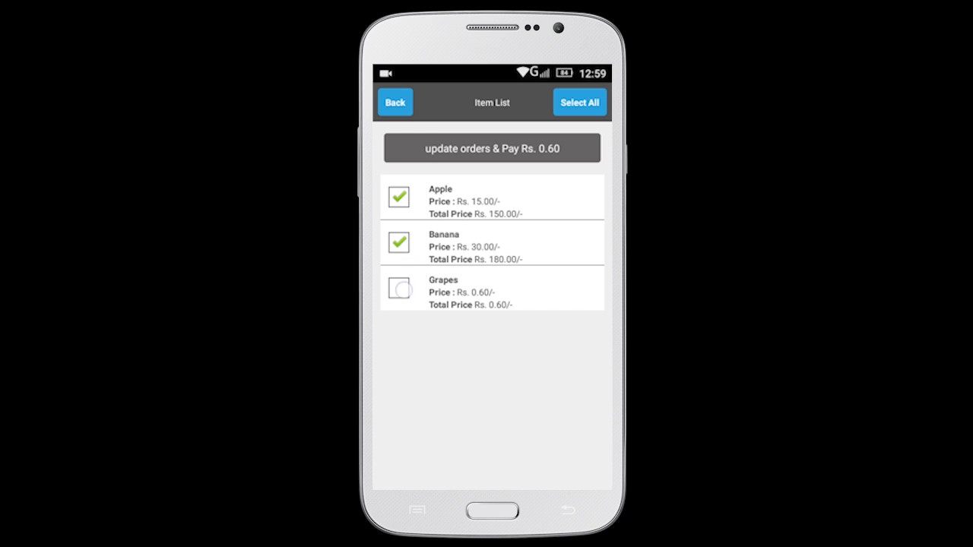
click(398, 241)
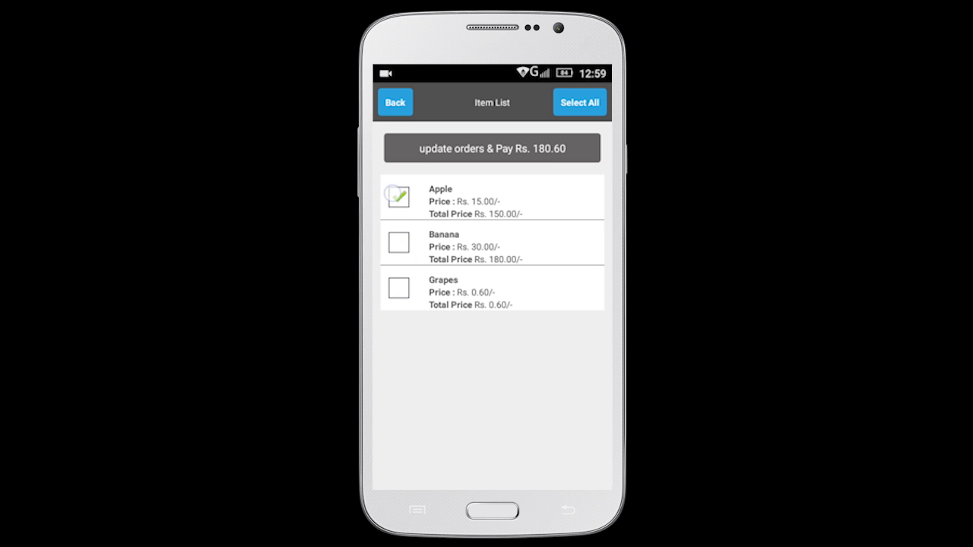
click(399, 196)
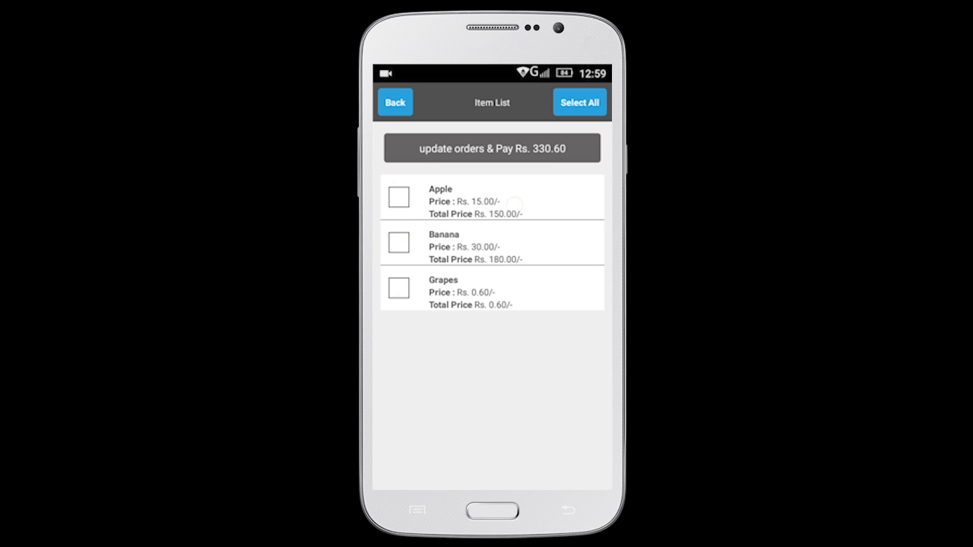
click(398, 196)
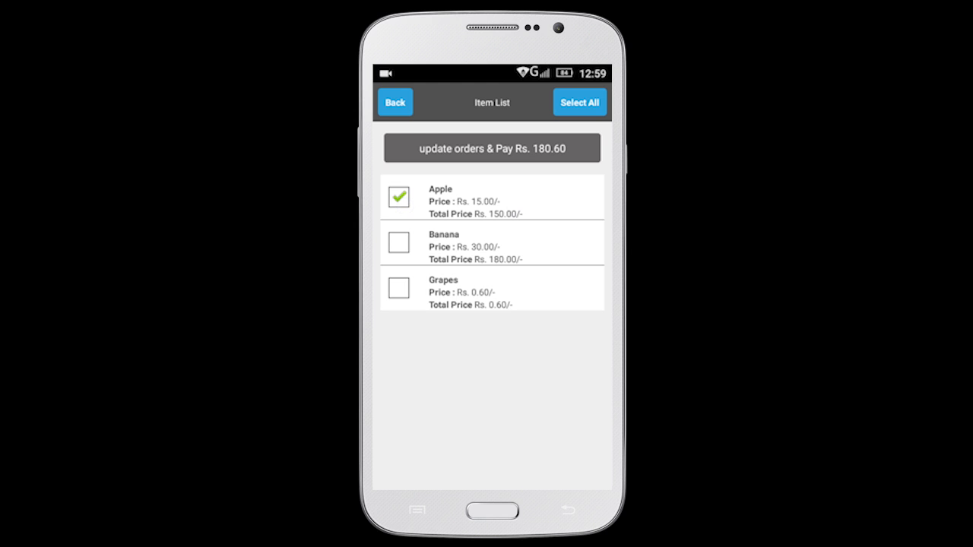